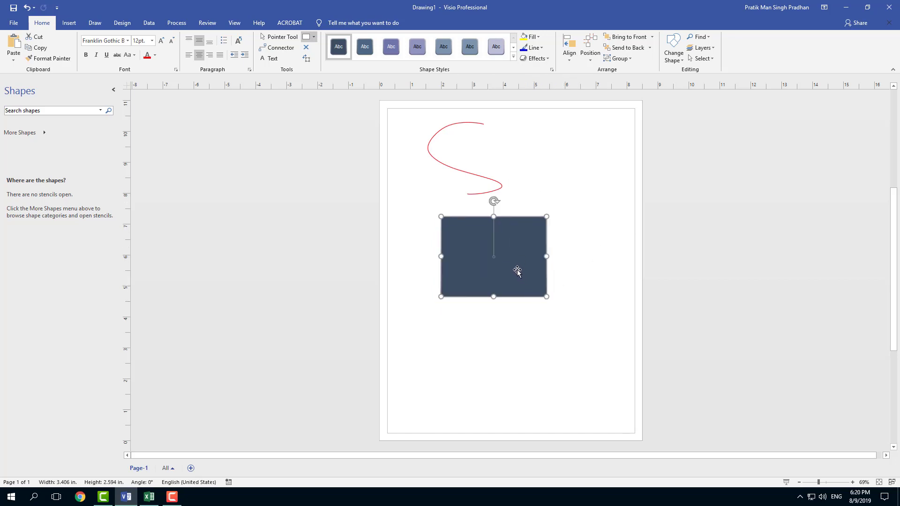
Paste two copies of the dark rectangle below the original
key(ctrl+v)
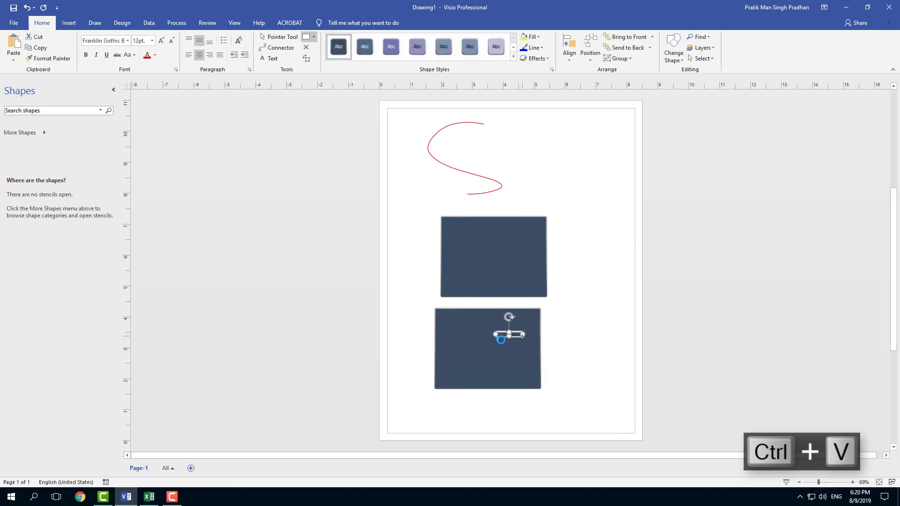
key(ctrl+v)
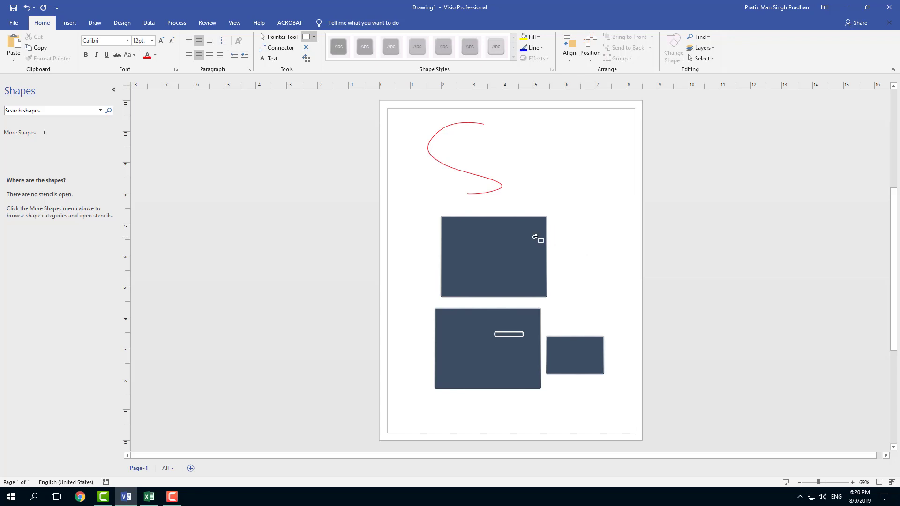
mouse_move(430, 150)
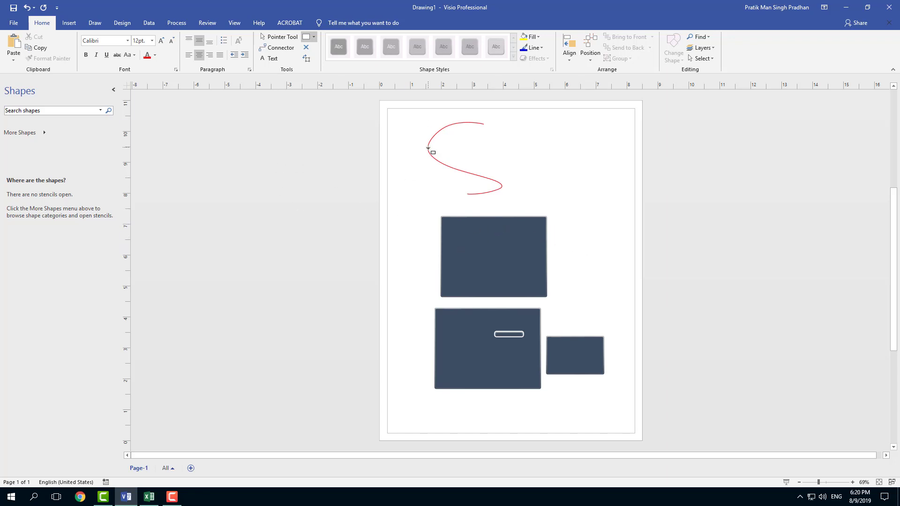
Go to File > Save As to reach the save-location choices
click(13, 22)
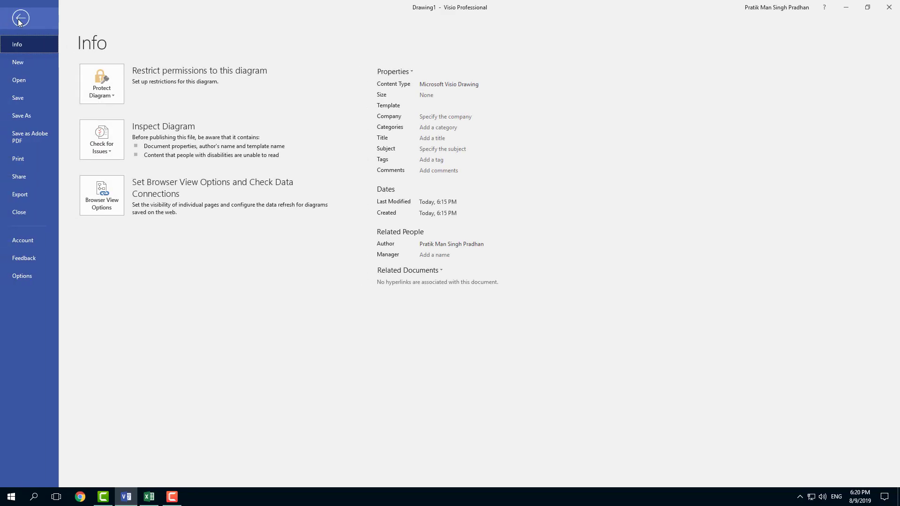
click(21, 115)
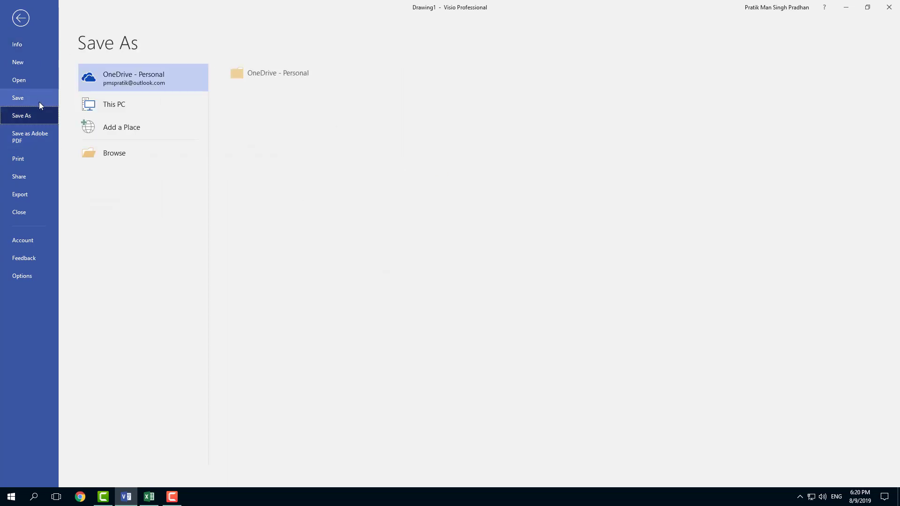
mouse_move(32, 98)
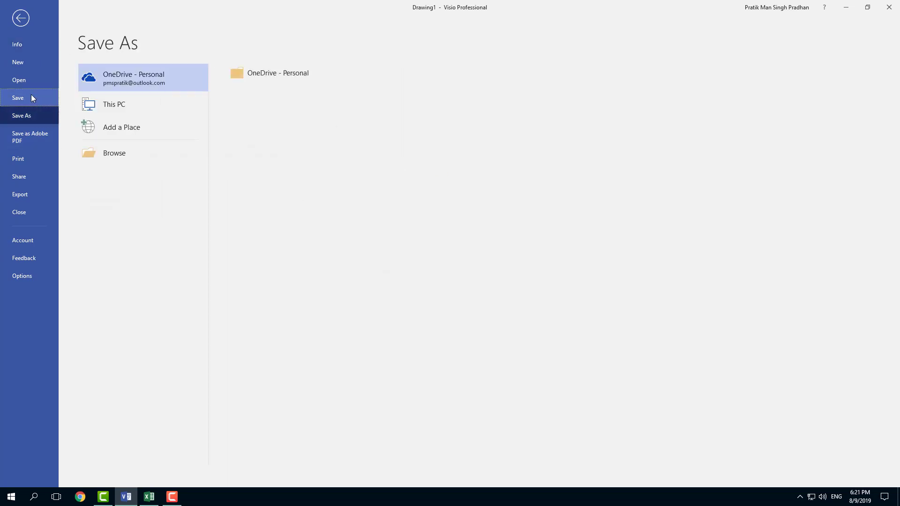
mouse_move(114, 153)
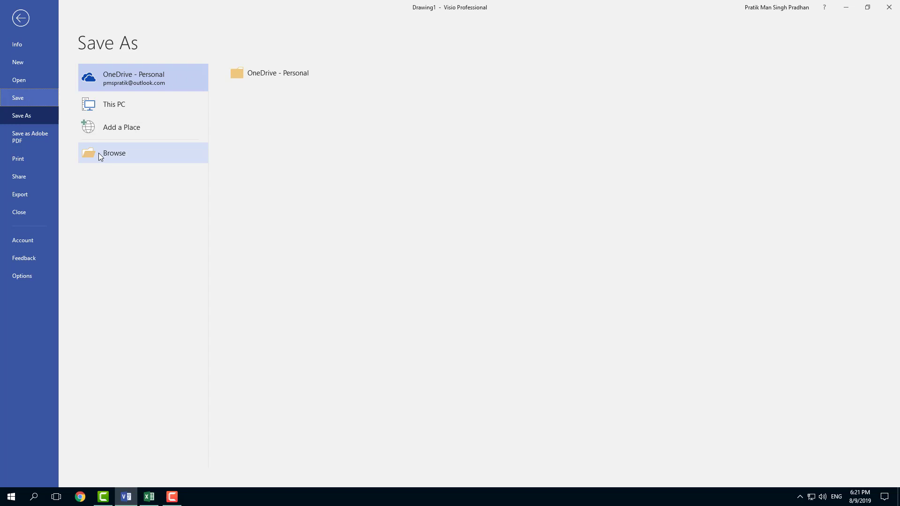
Save the drawing to the Desktop as TutorTube.vsdx via Browse
click(115, 153)
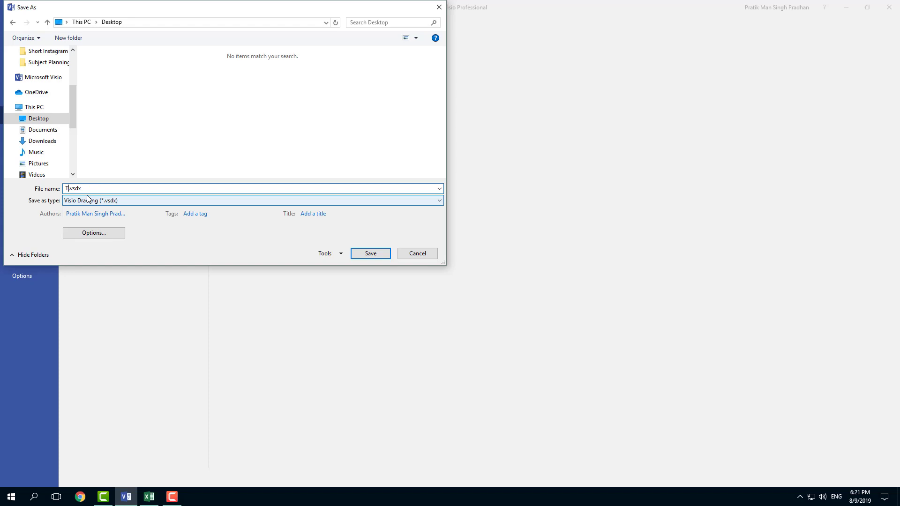
text(TutorTub)
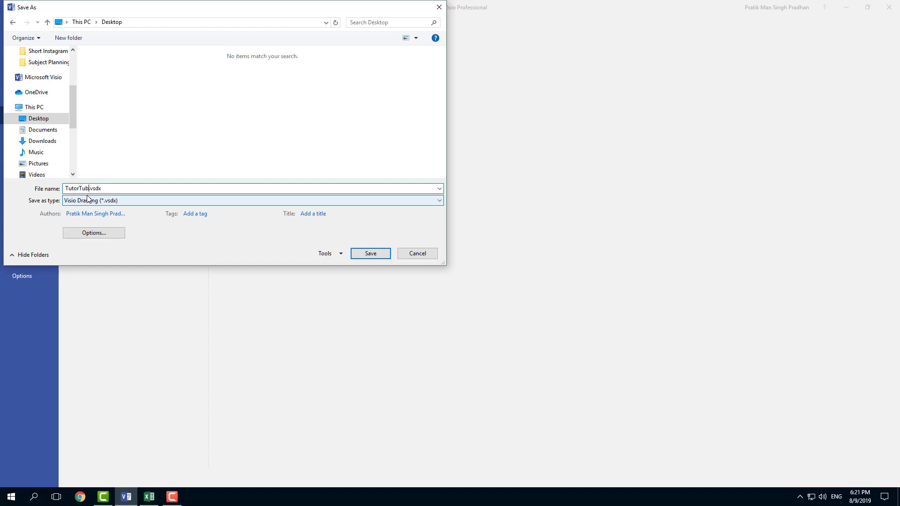
click(369, 253)
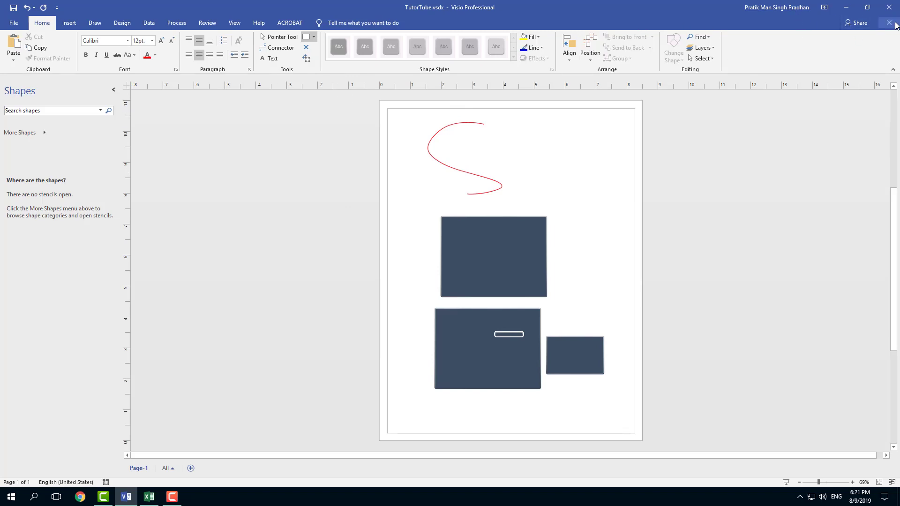
Close the drawing and bring up the File > Open list
click(889, 8)
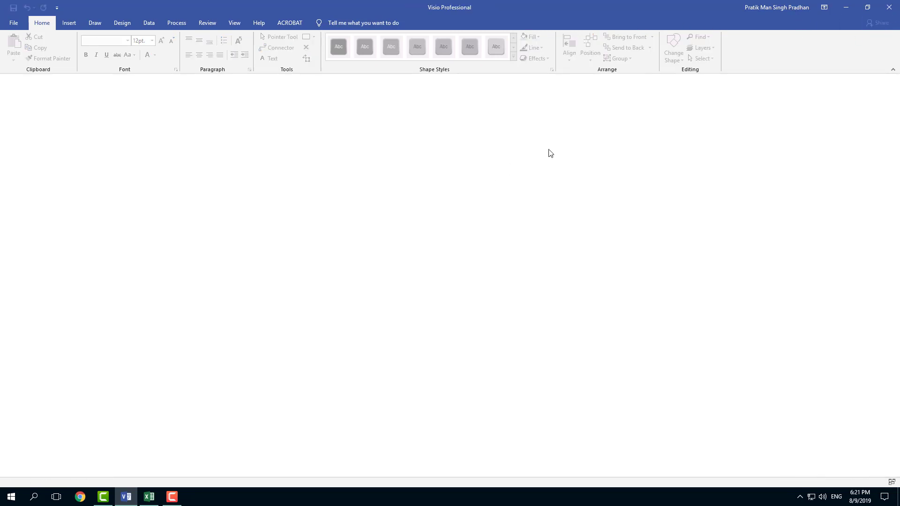
mouse_move(234, 146)
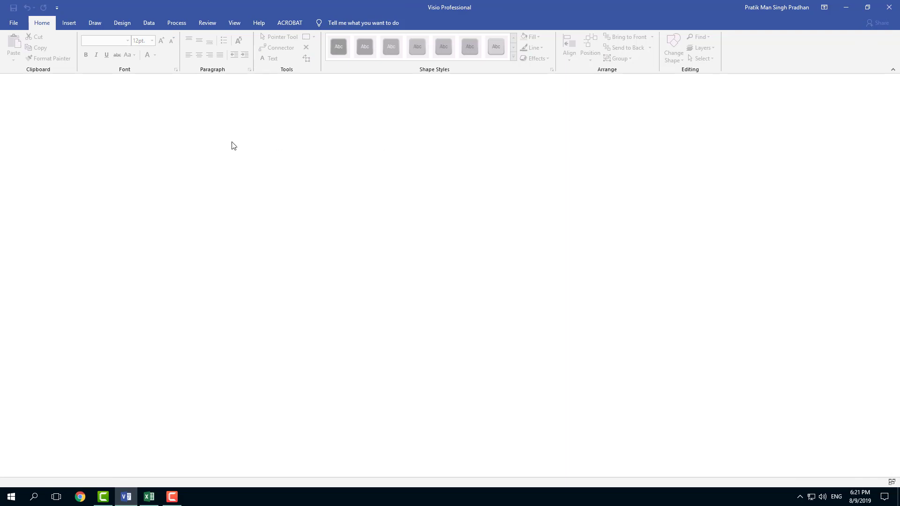
click(13, 22)
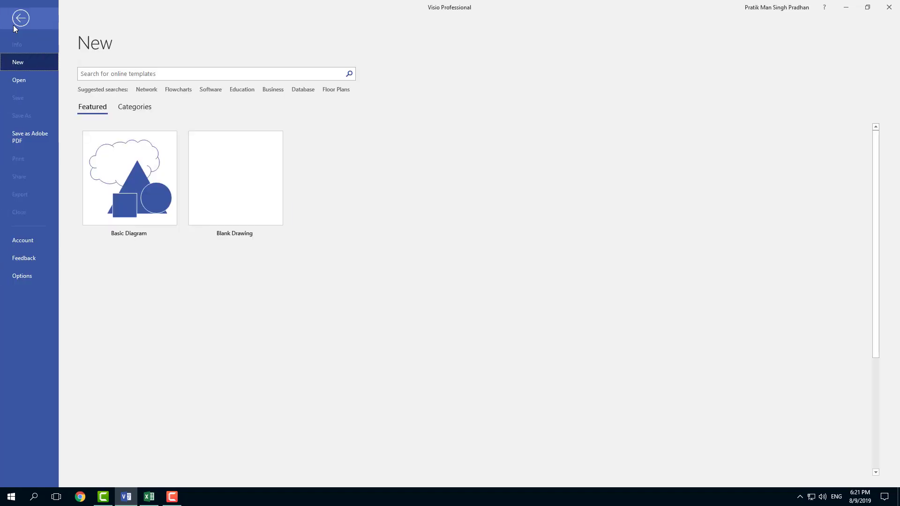
click(19, 80)
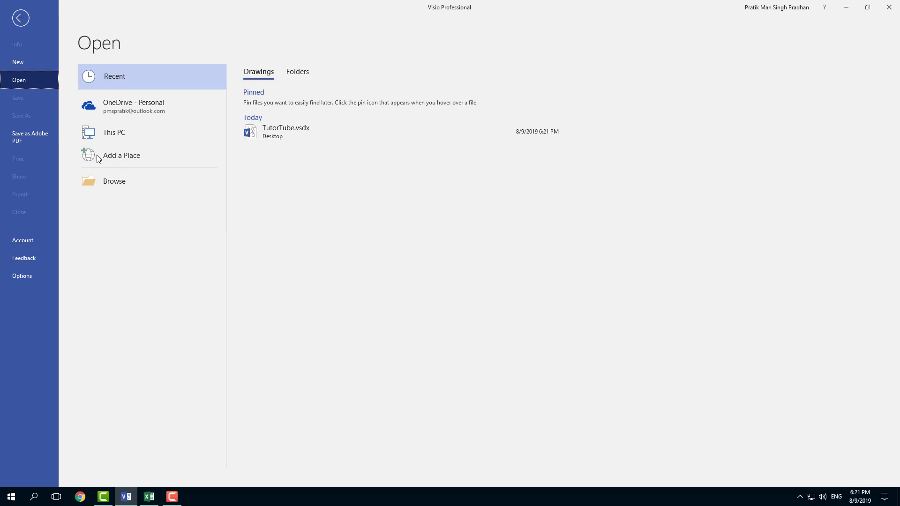
mouse_move(324, 142)
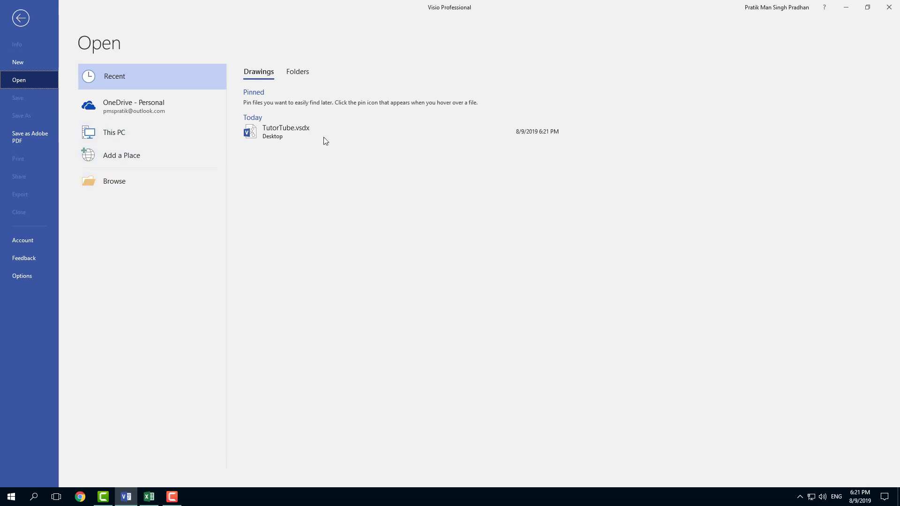
mouse_move(280, 127)
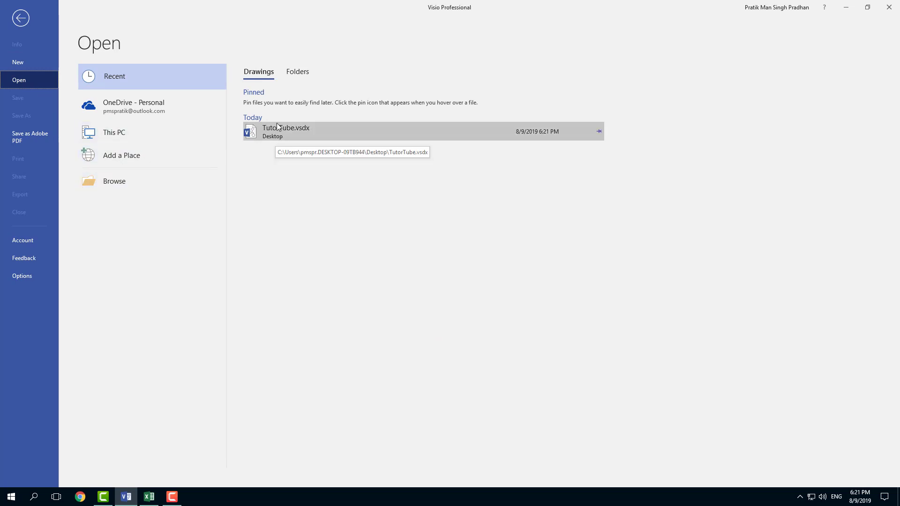
mouse_move(294, 136)
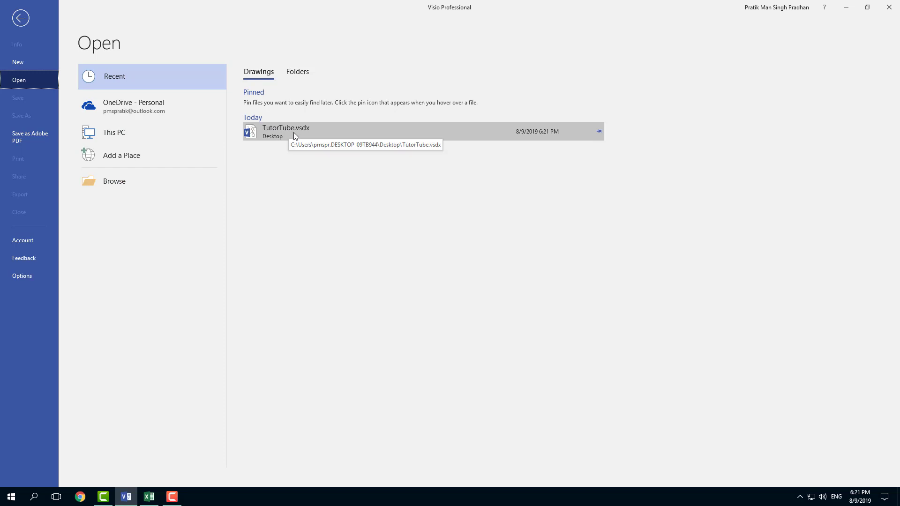
mouse_move(114, 181)
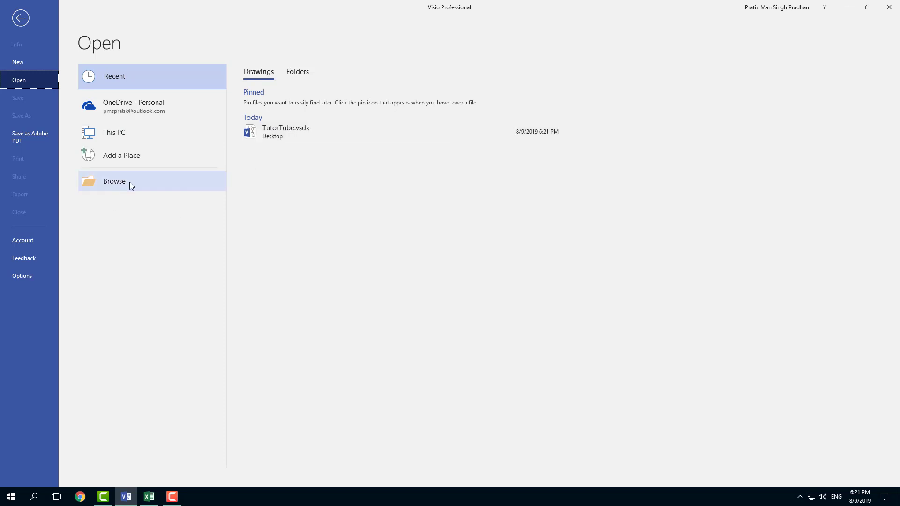
Reopen TutorTube.vsdx from the Desktop
click(113, 181)
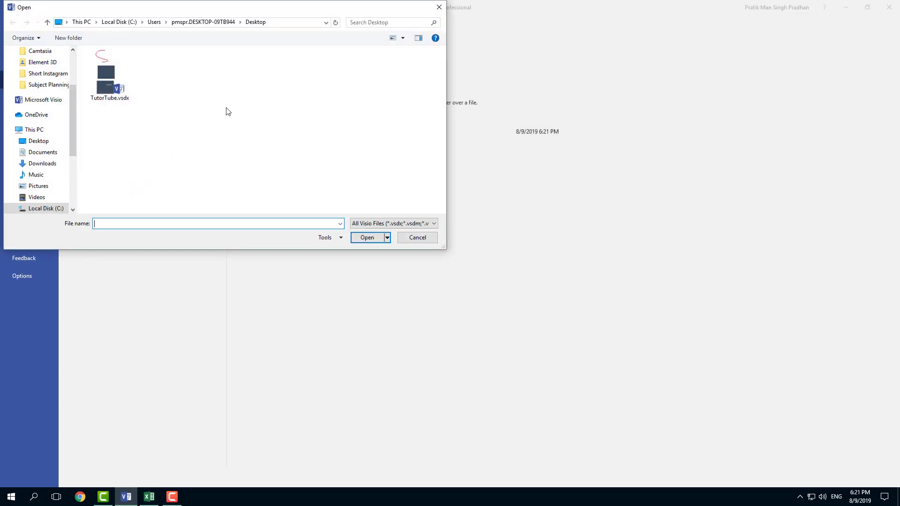
click(110, 75)
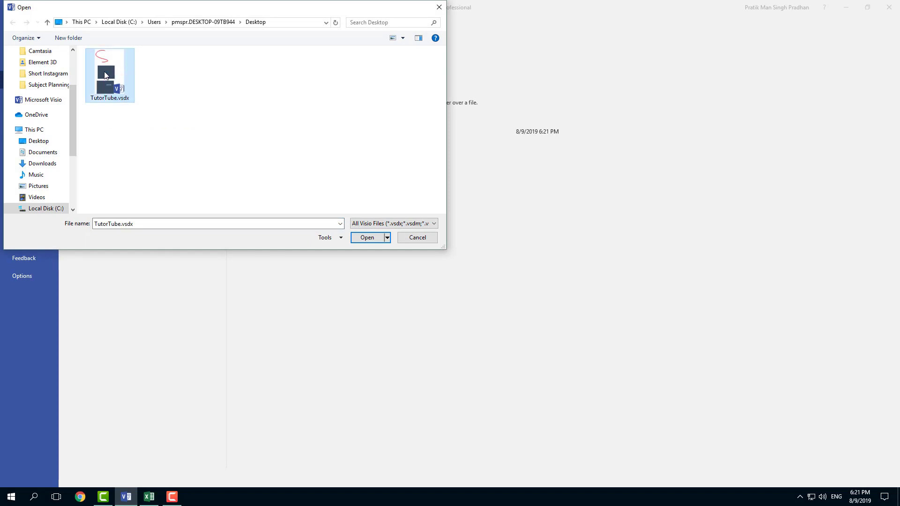
click(368, 237)
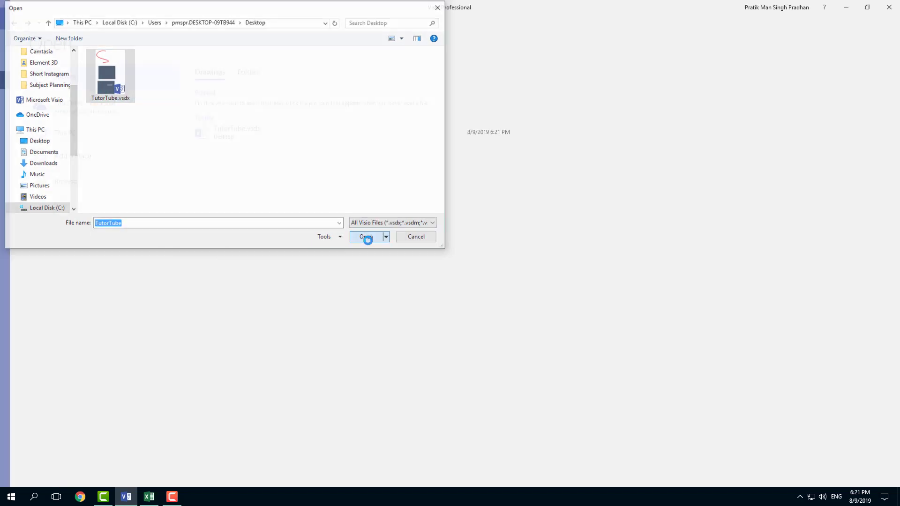
click(367, 236)
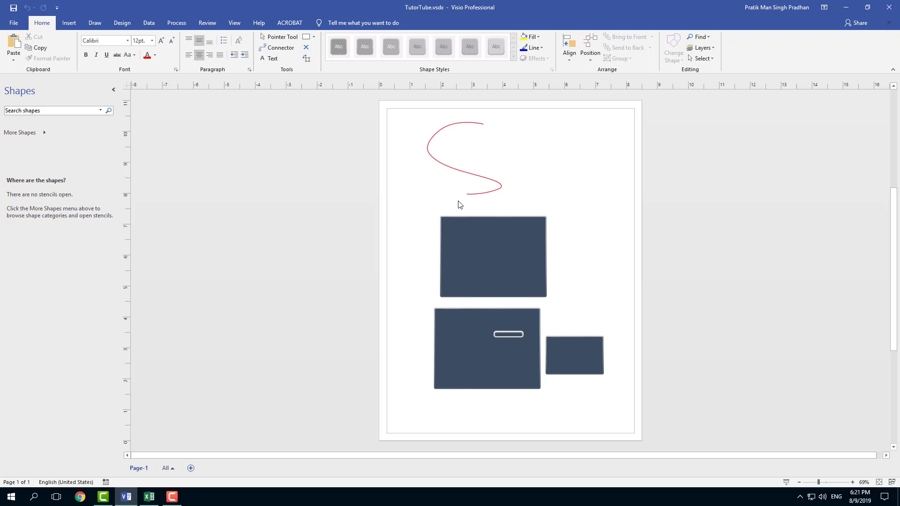
mouse_move(534, 196)
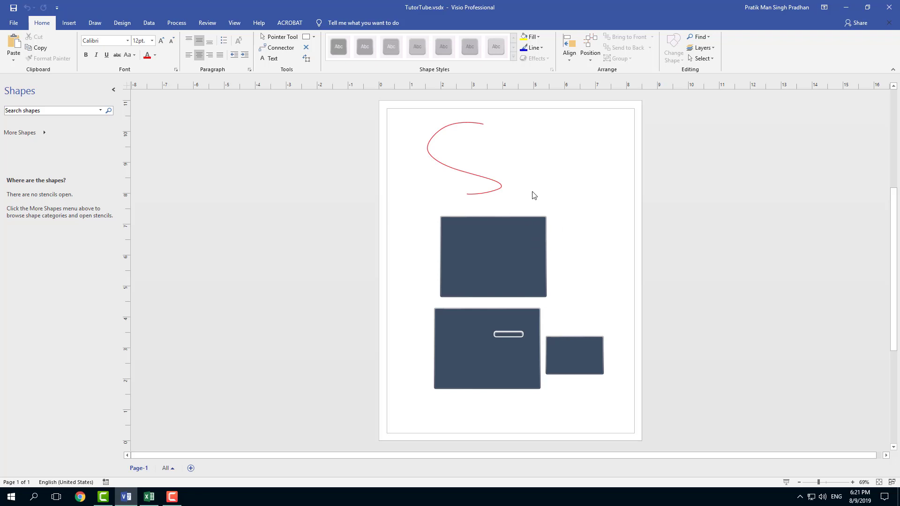
mouse_move(674, 253)
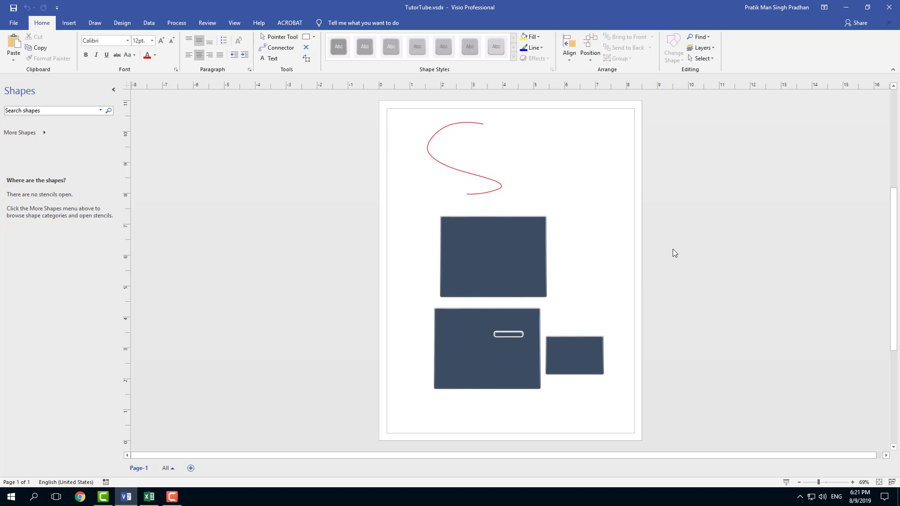
mouse_move(824, 311)
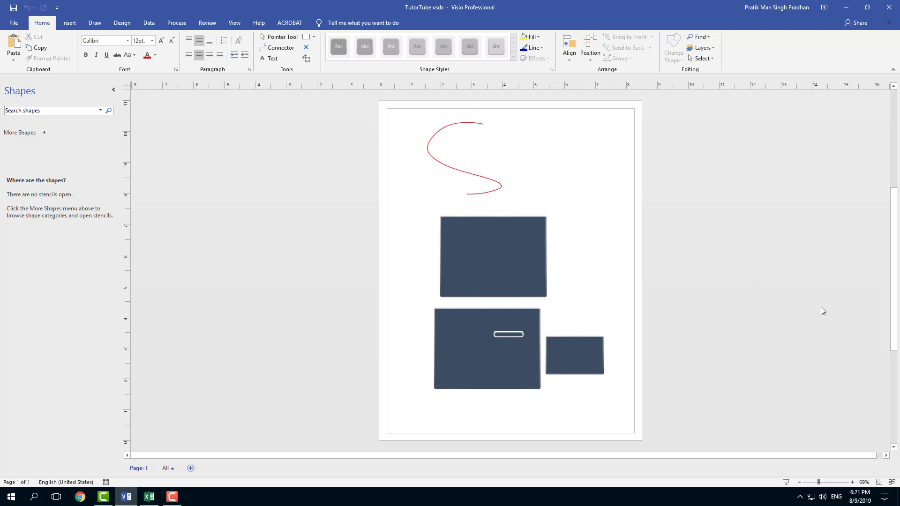
mouse_move(582, 241)
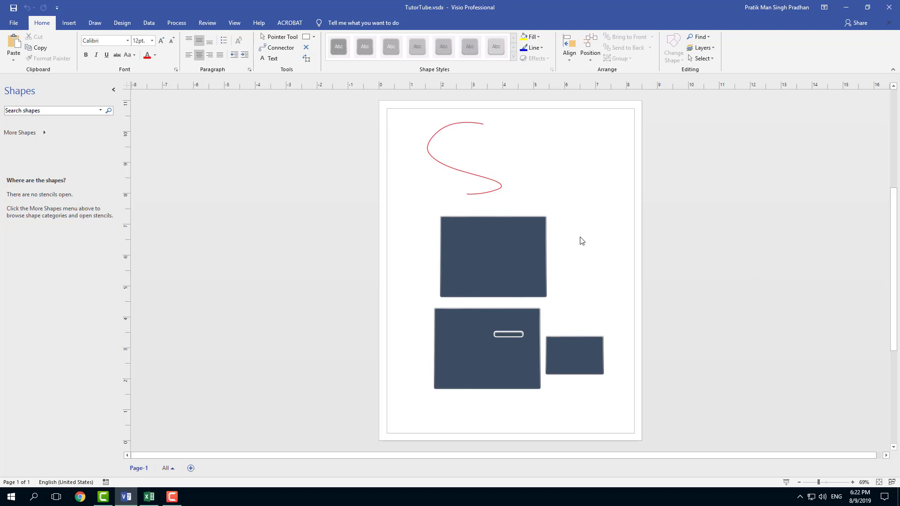